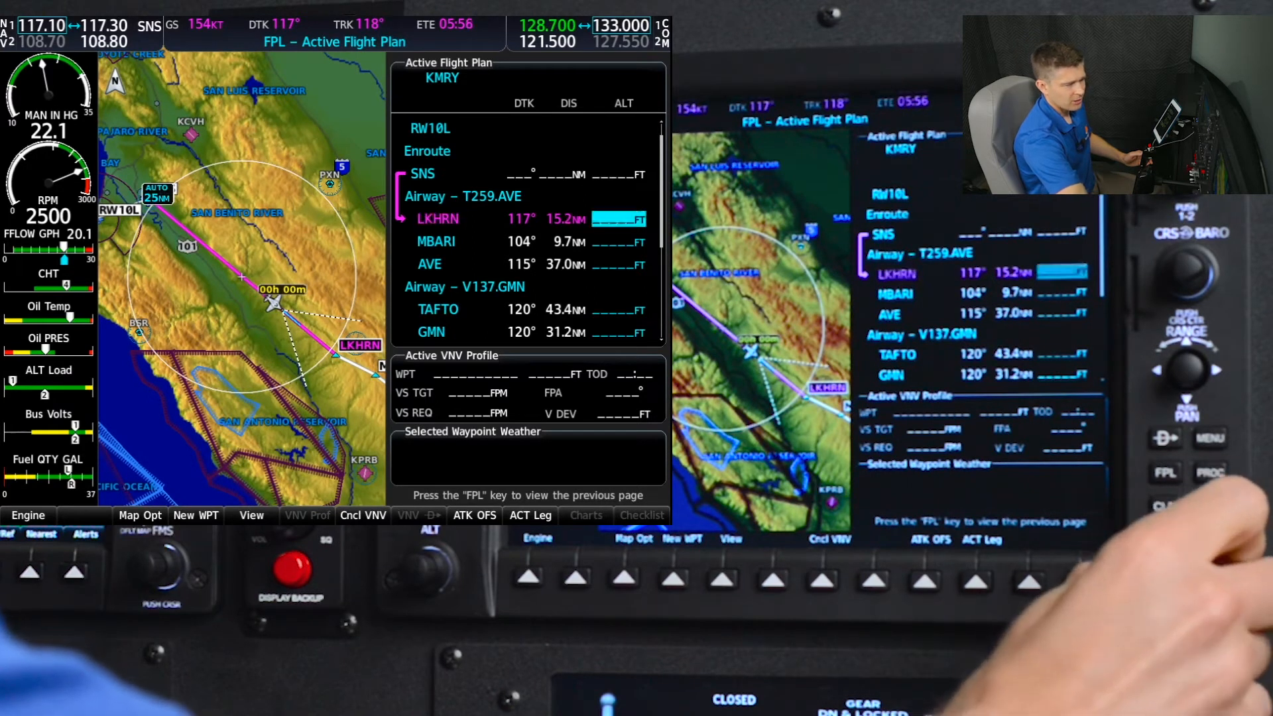
# Step: Scroll to the end of the flight plan and add LKHRN after the V23.CHATY airway
pyautogui.scroll(-3)
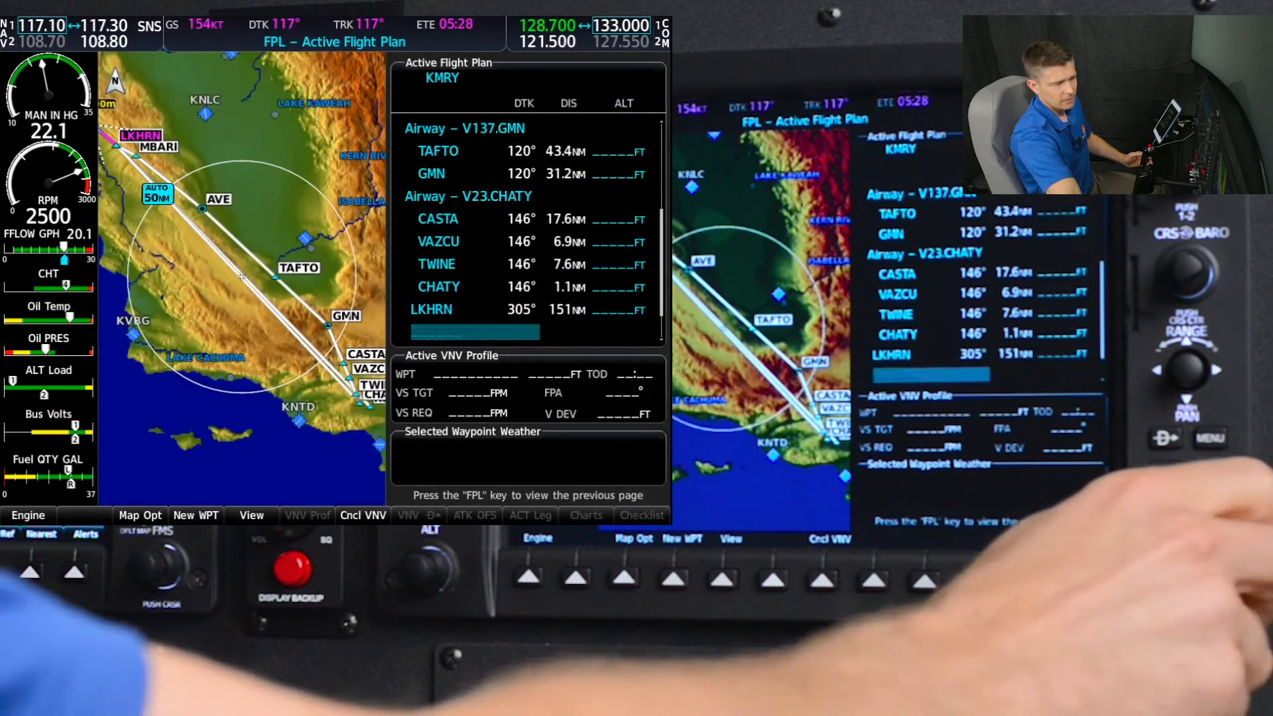
# Step: Load airway T333 from LKHRN, exiting at FLW via REDDE
pyautogui.click(1210, 439)
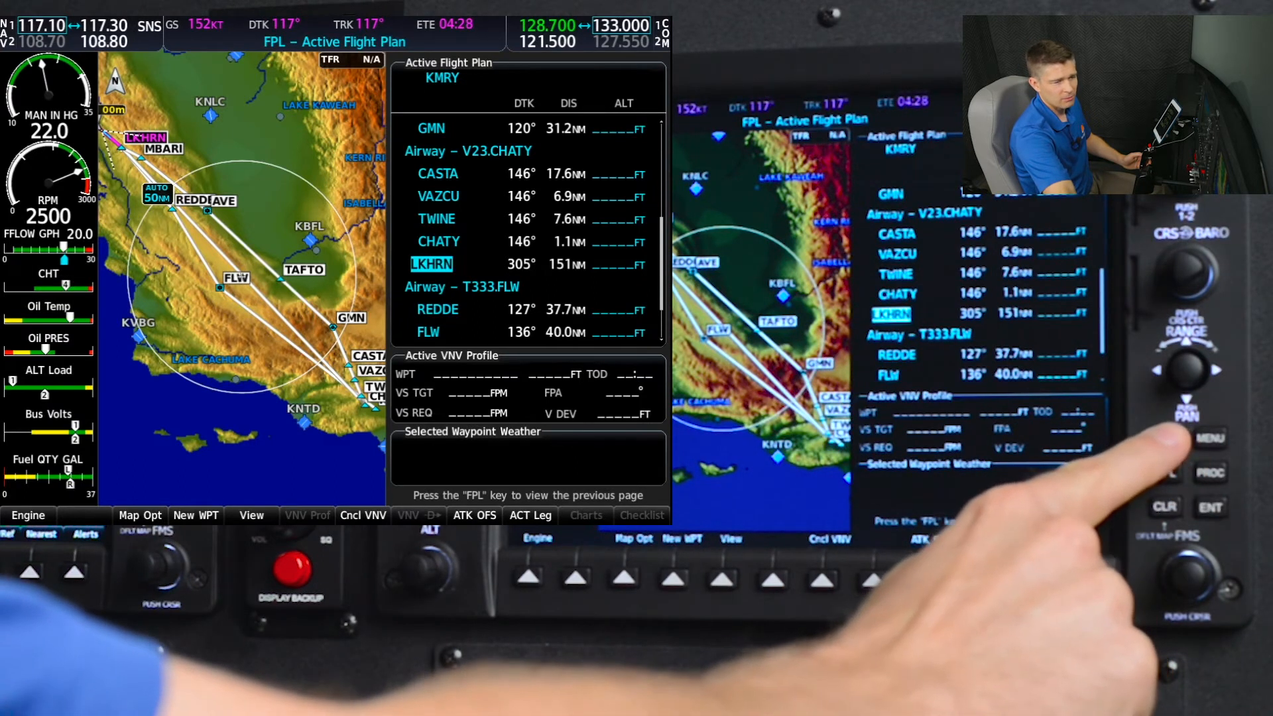
# Step: Bring up the Procedures menu with Select Arrival available
pyautogui.click(1163, 439)
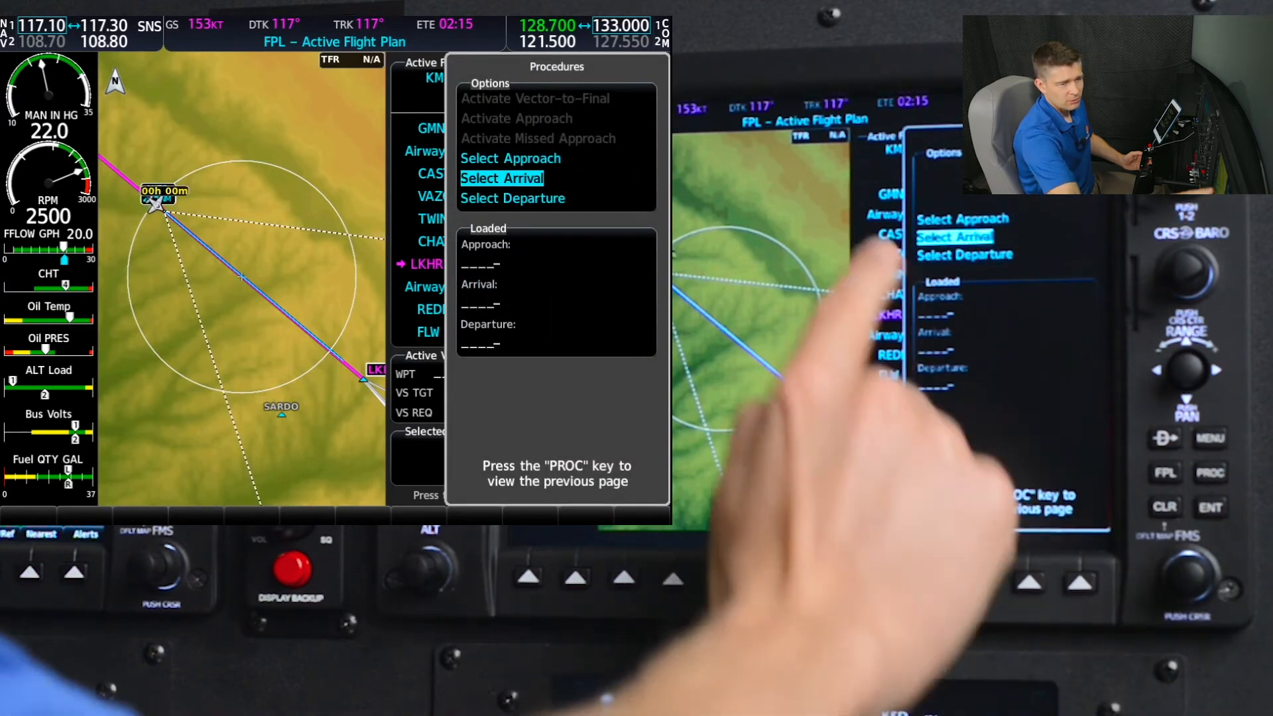
# Step: Choose the FERN7 arrival into KVNY, listing transitions AVE, DERBB, FLW and OHIGH
pyautogui.click(501, 177)
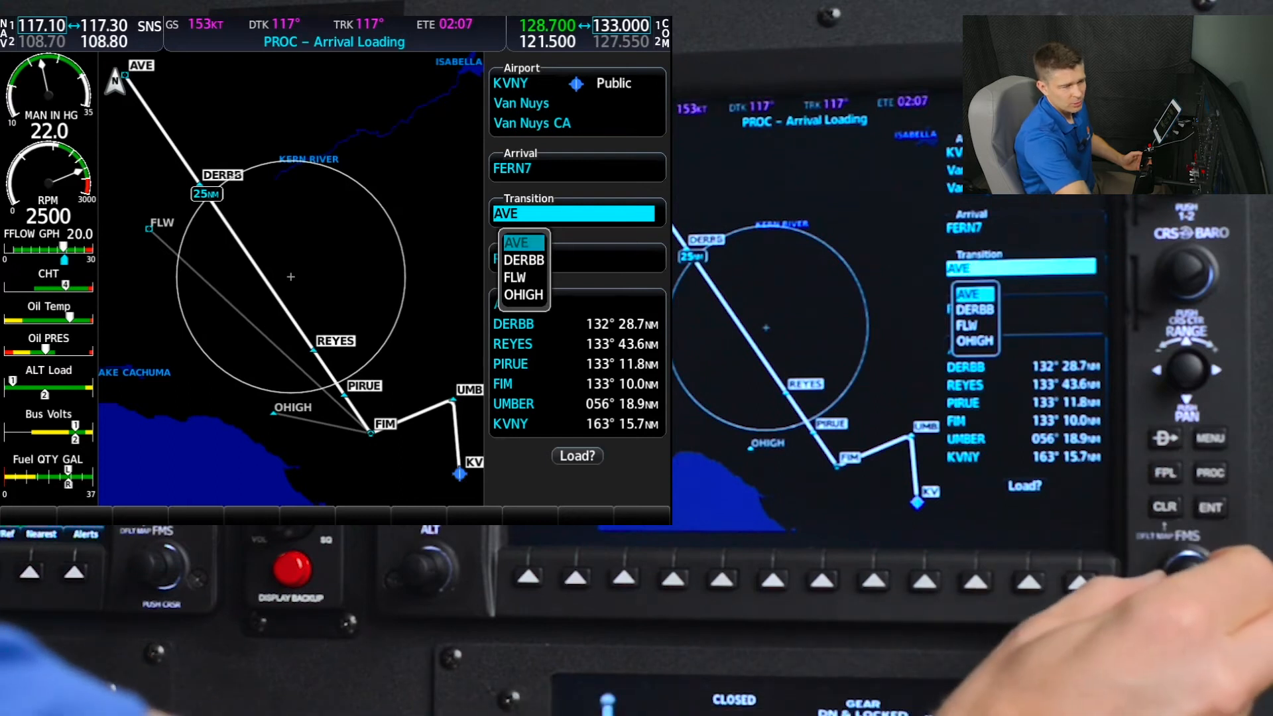
# Step: Set FLW as the FERN7 transition, with runways RW16R and RW34L offered
pyautogui.click(514, 277)
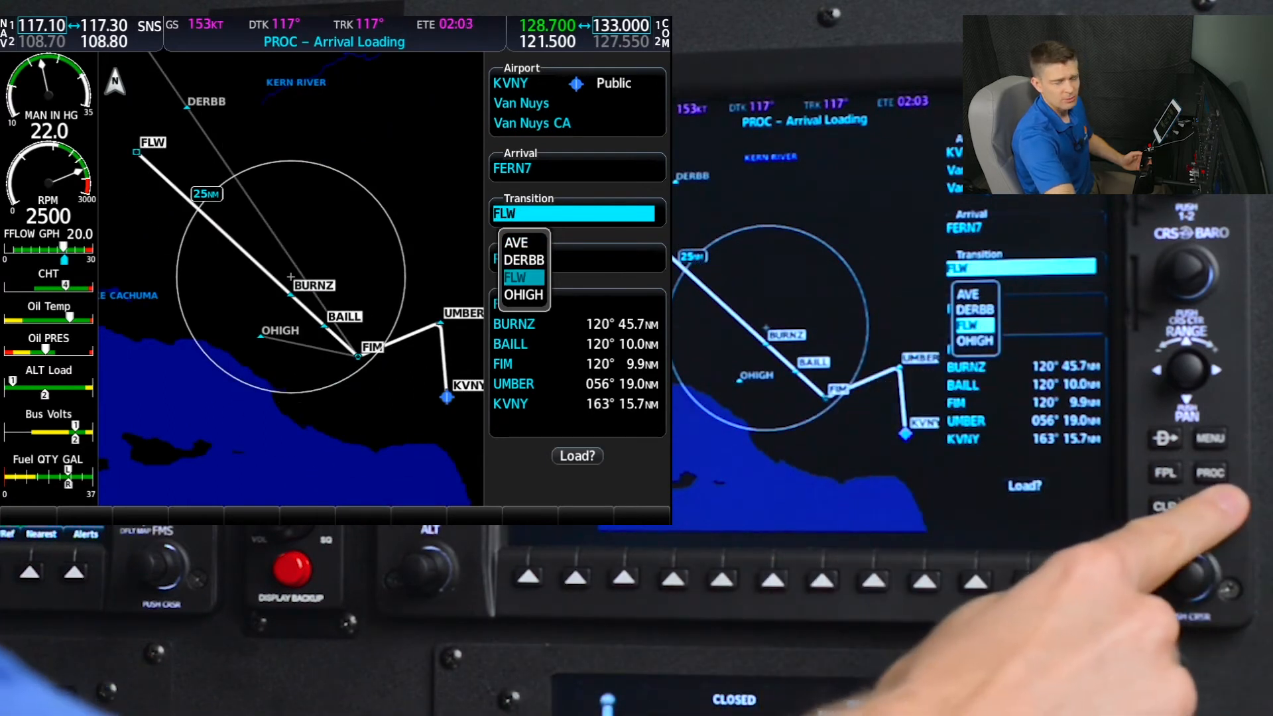
pyautogui.click(1209, 506)
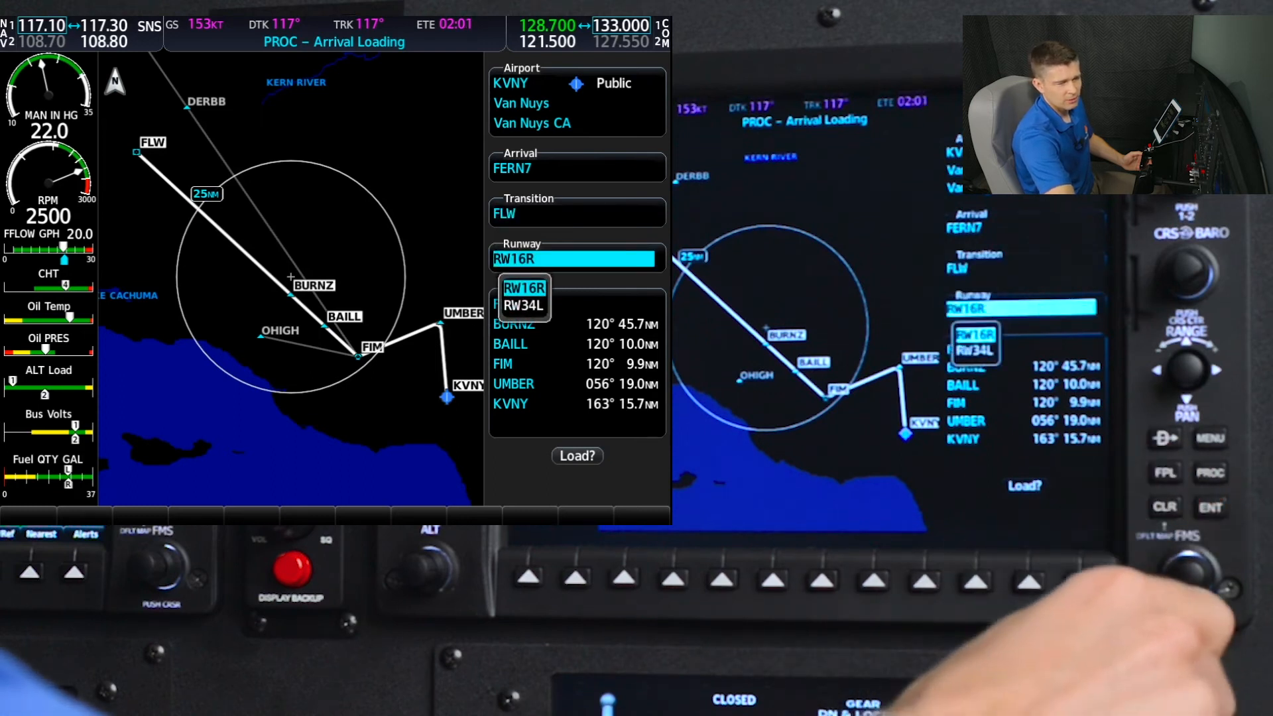